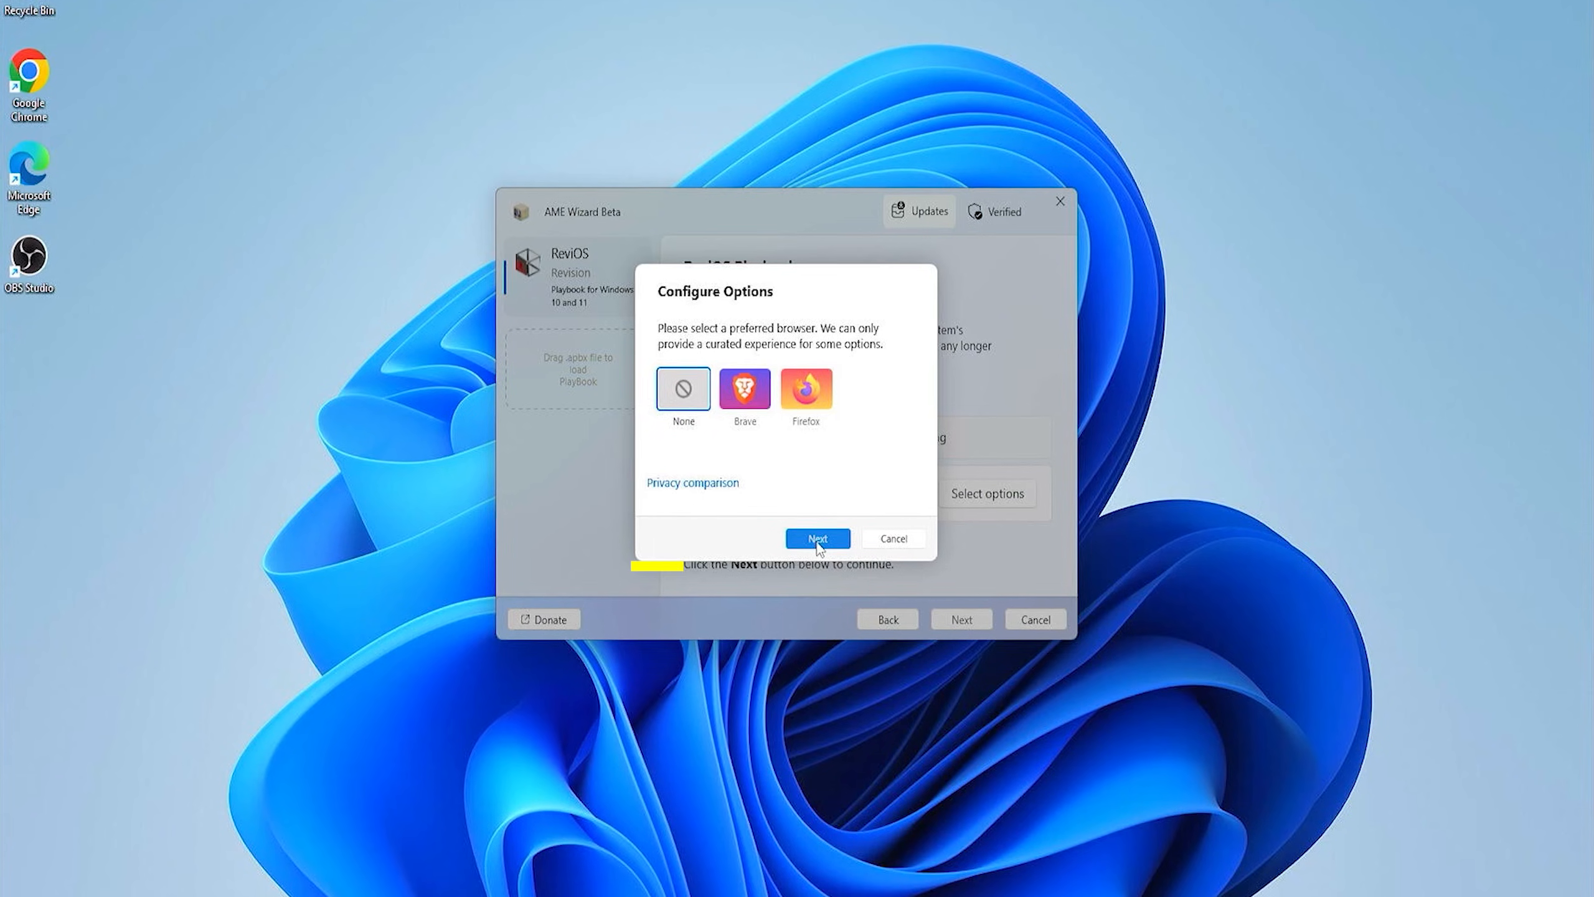
Leave the preferred browser as None and select Enable Defender for the ReviOS playbook
click(817, 538)
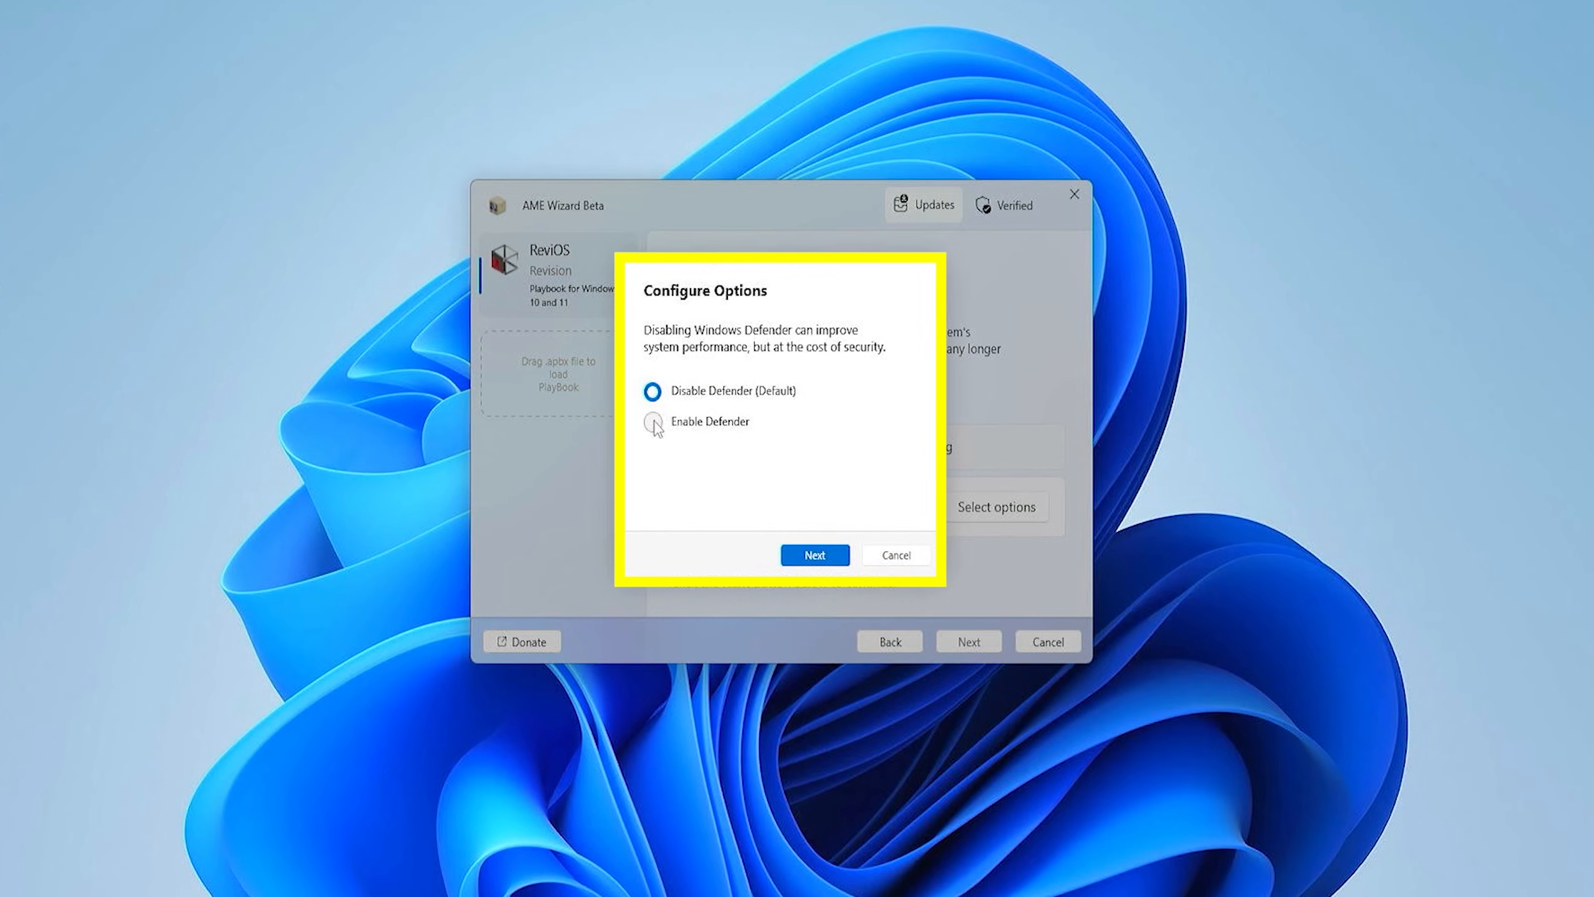
click(646, 421)
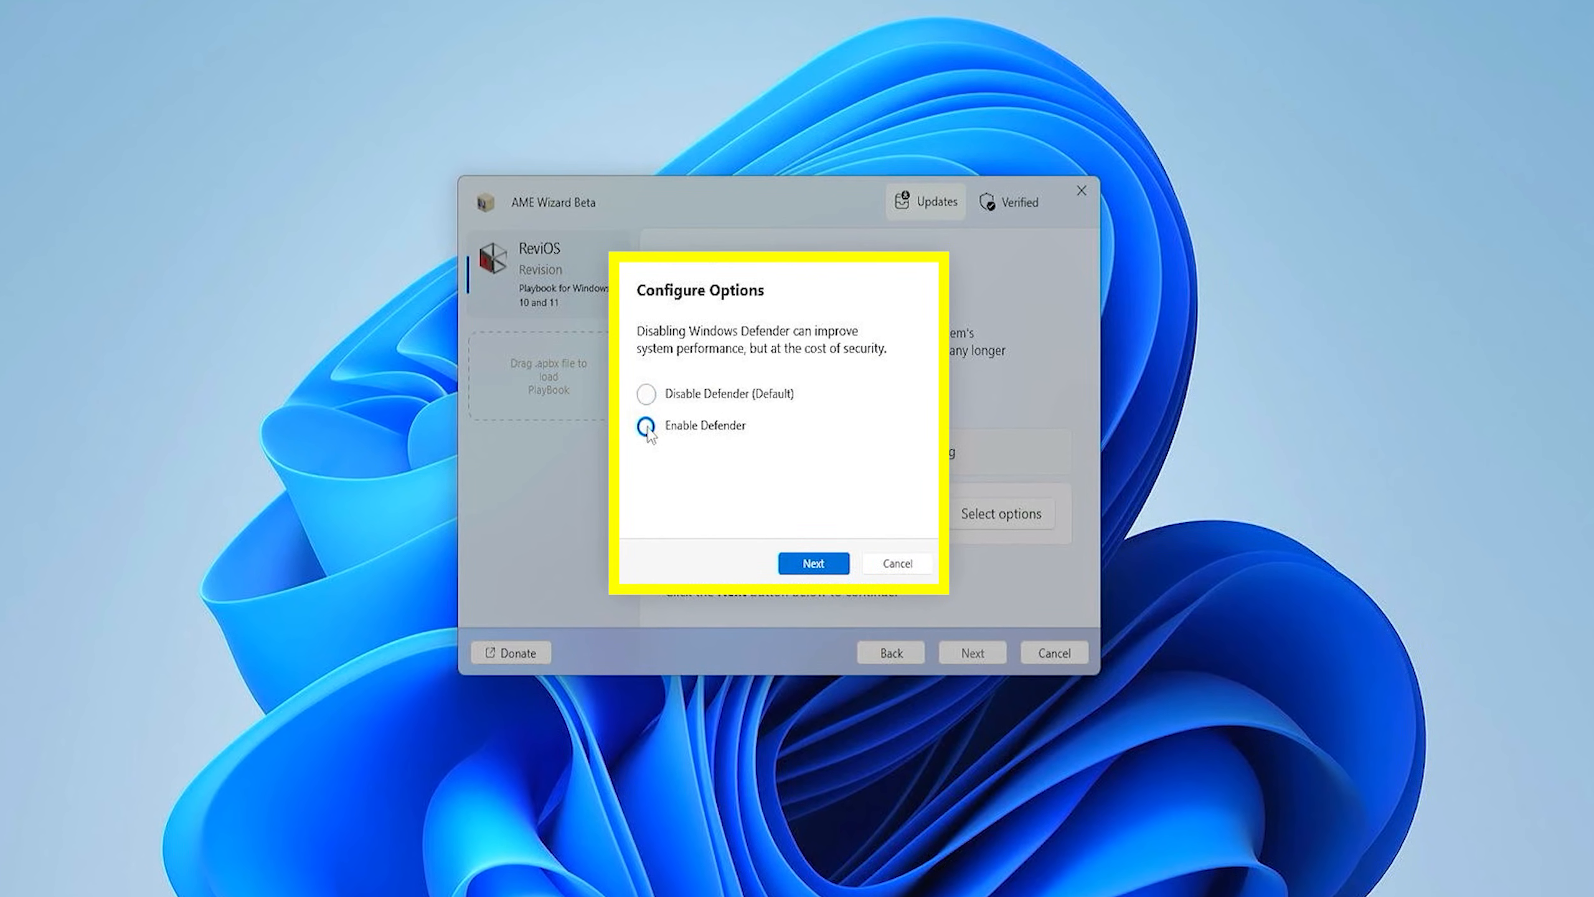
click(641, 428)
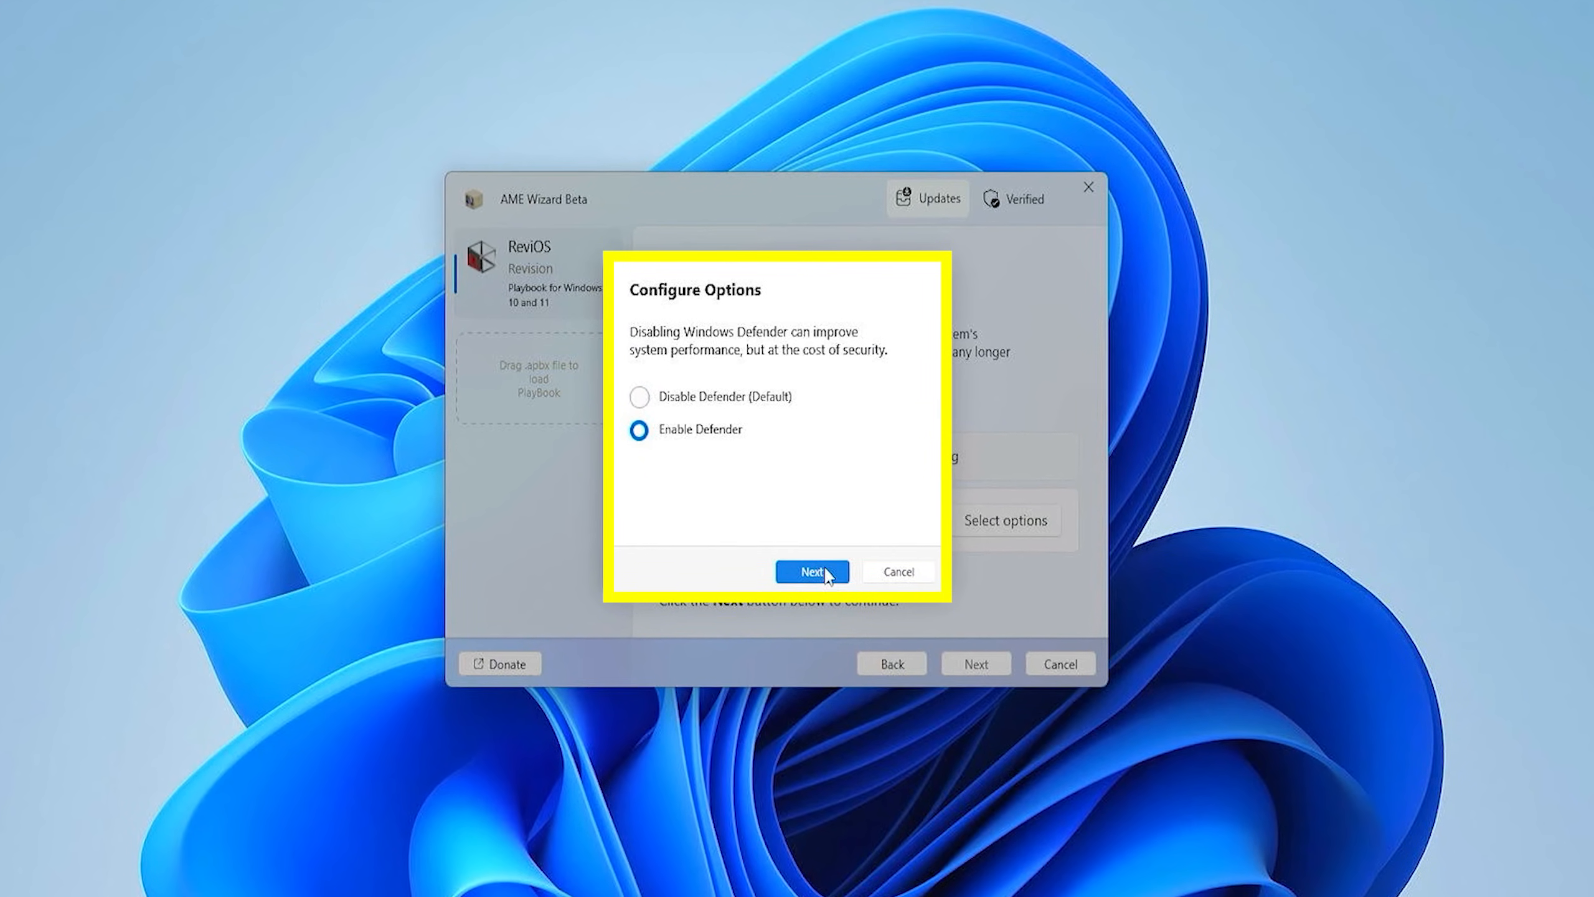
click(812, 572)
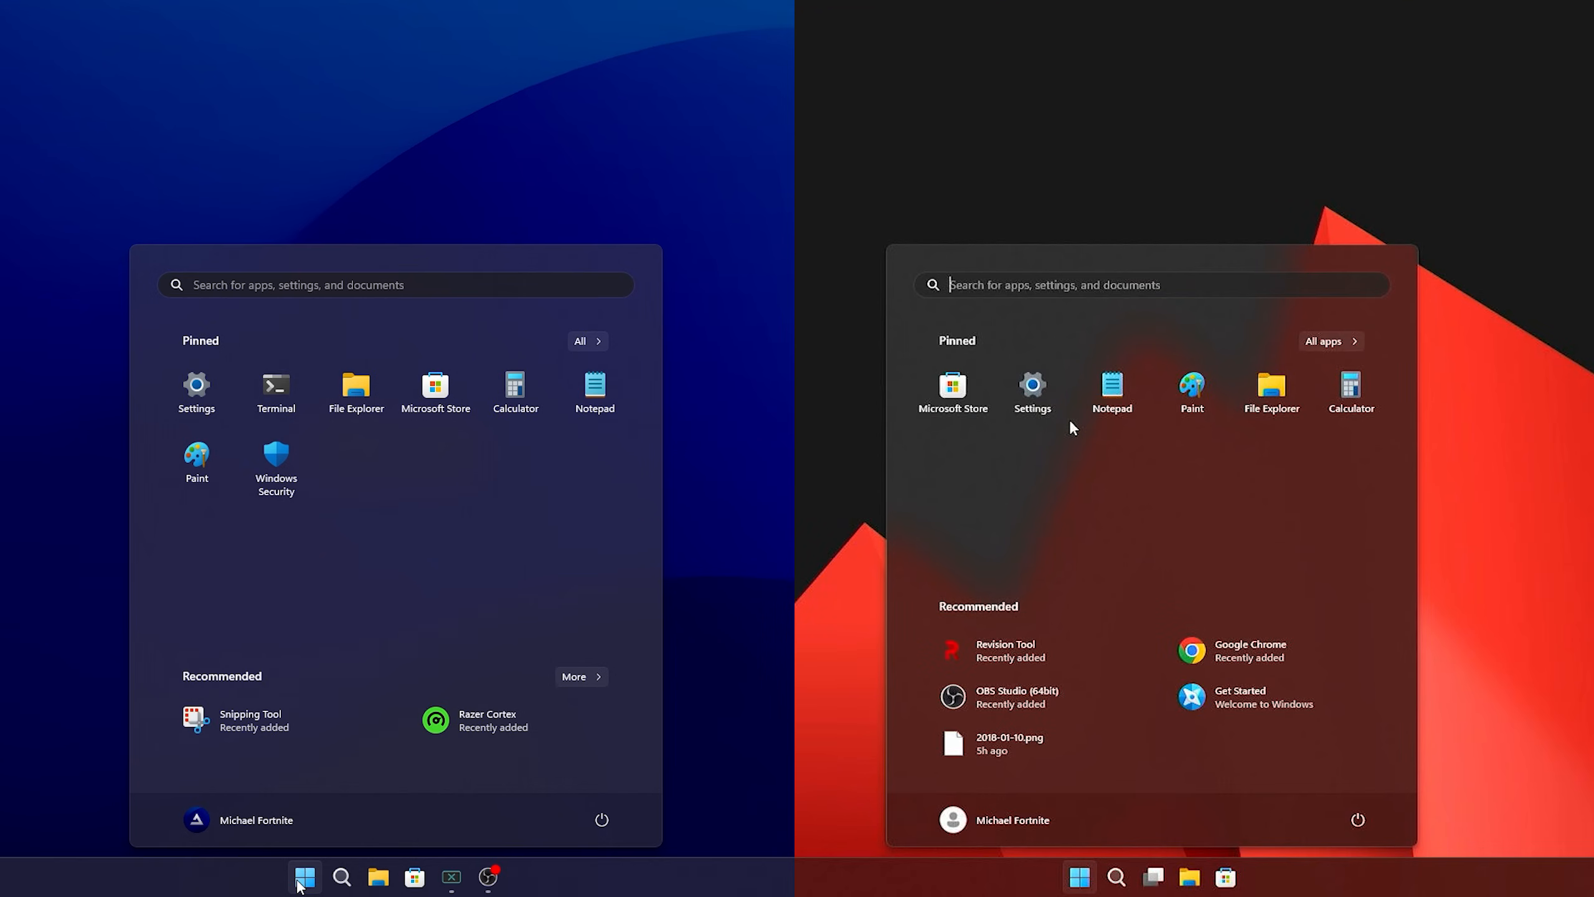
mouse_move(233, 587)
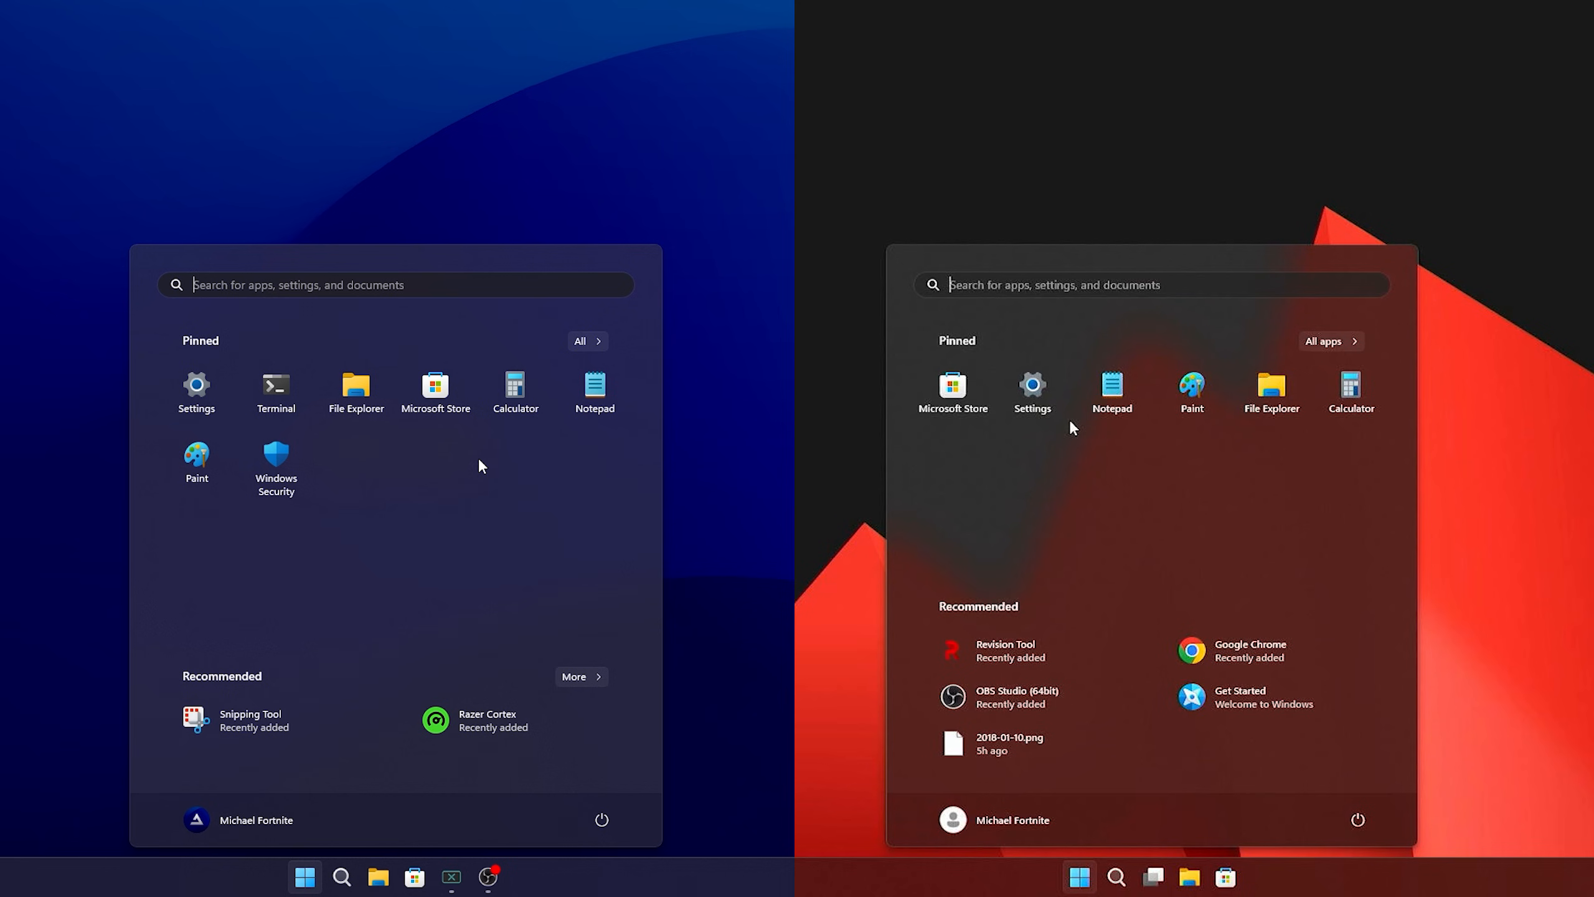
Open the Windows 11 app list and scroll through it to compare both systems
click(586, 340)
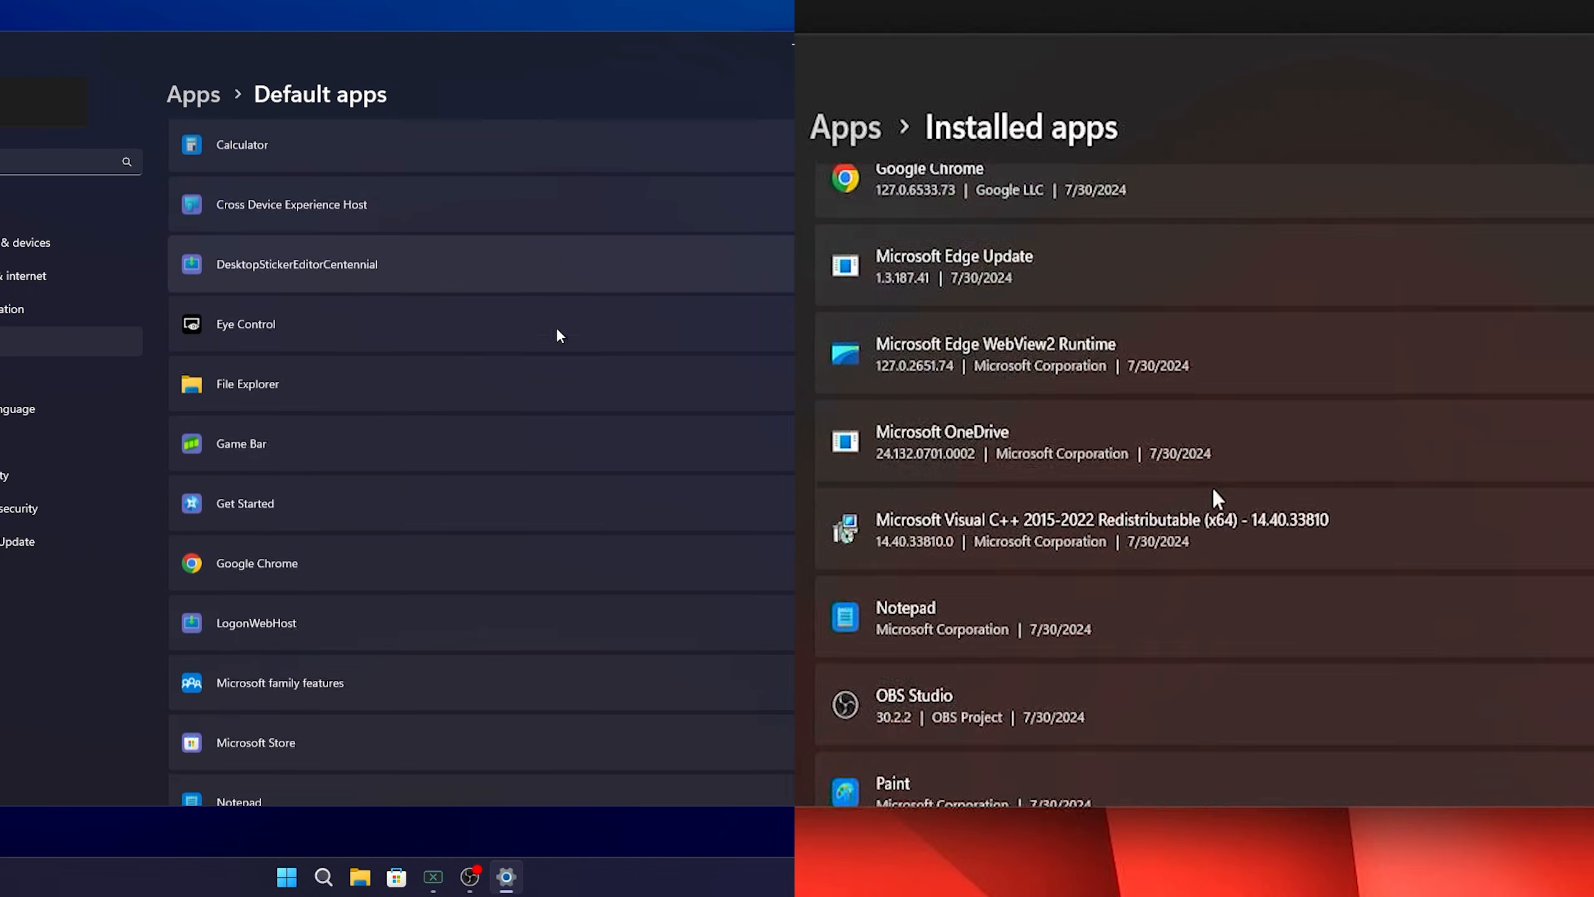
scroll(down, 3)
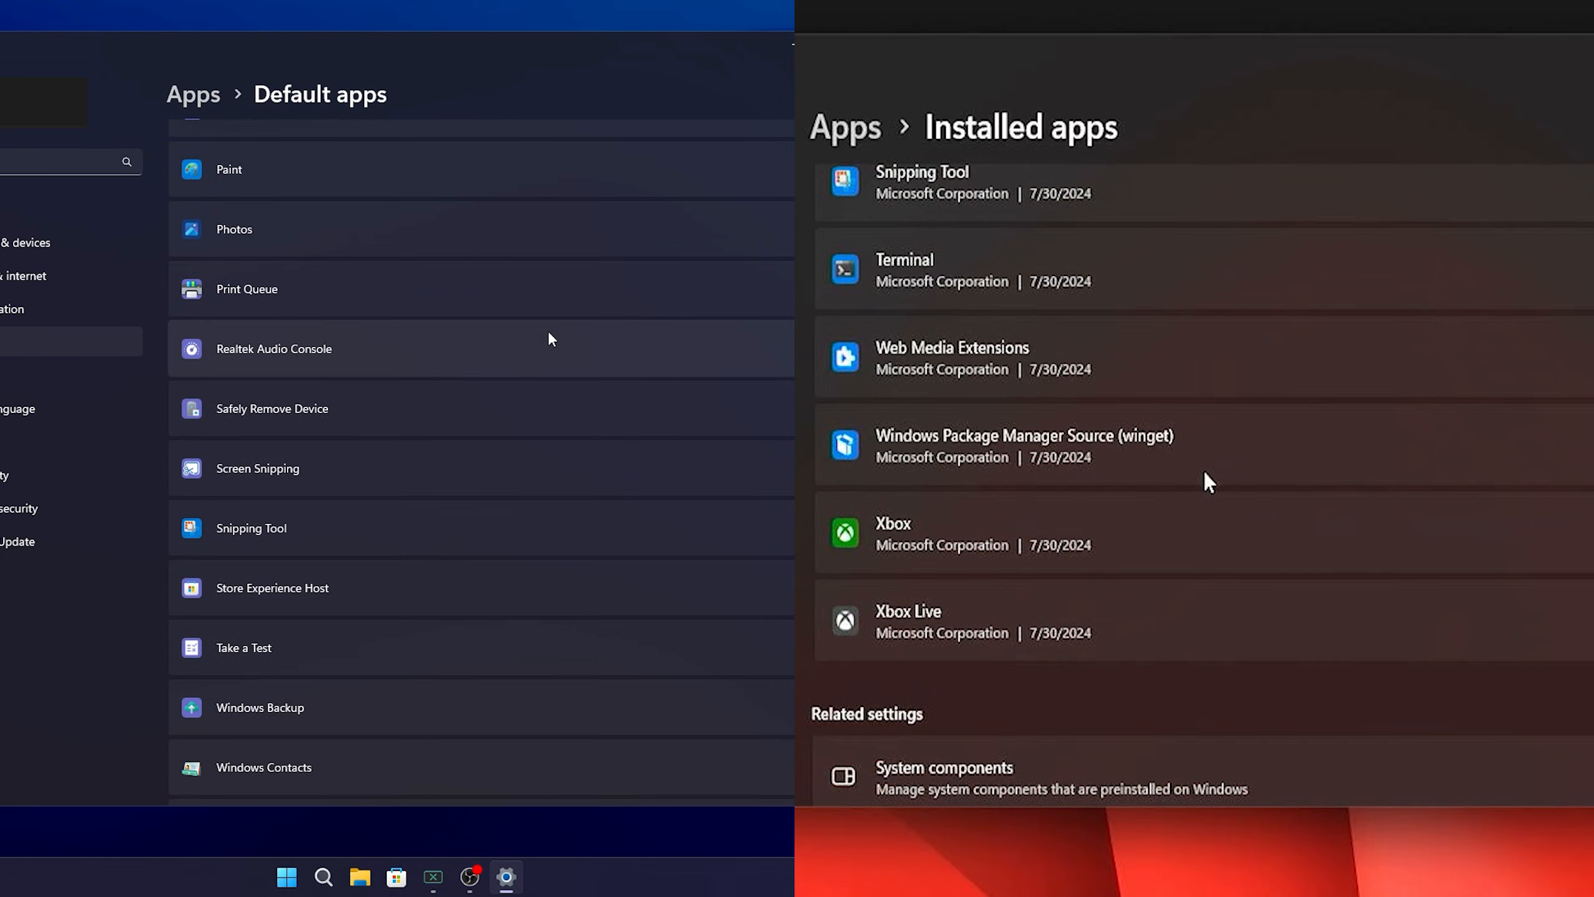
scroll(down, 3)
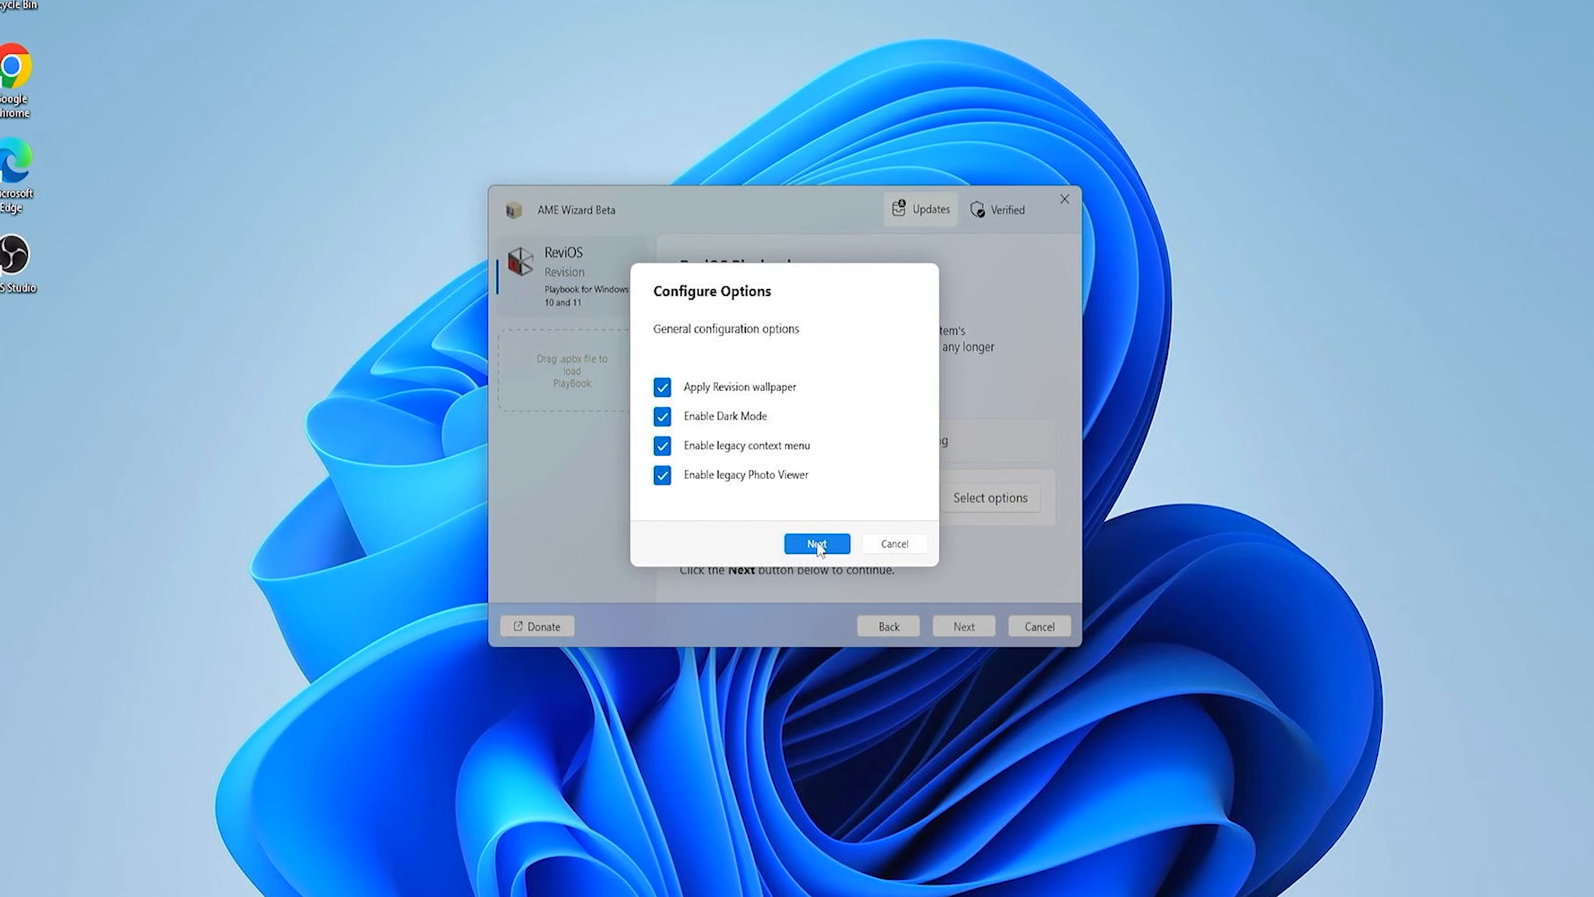
Accept the four ticked General options: Revision wallpaper, dark mode, legacy context menu, legacy Photo Viewer
click(814, 543)
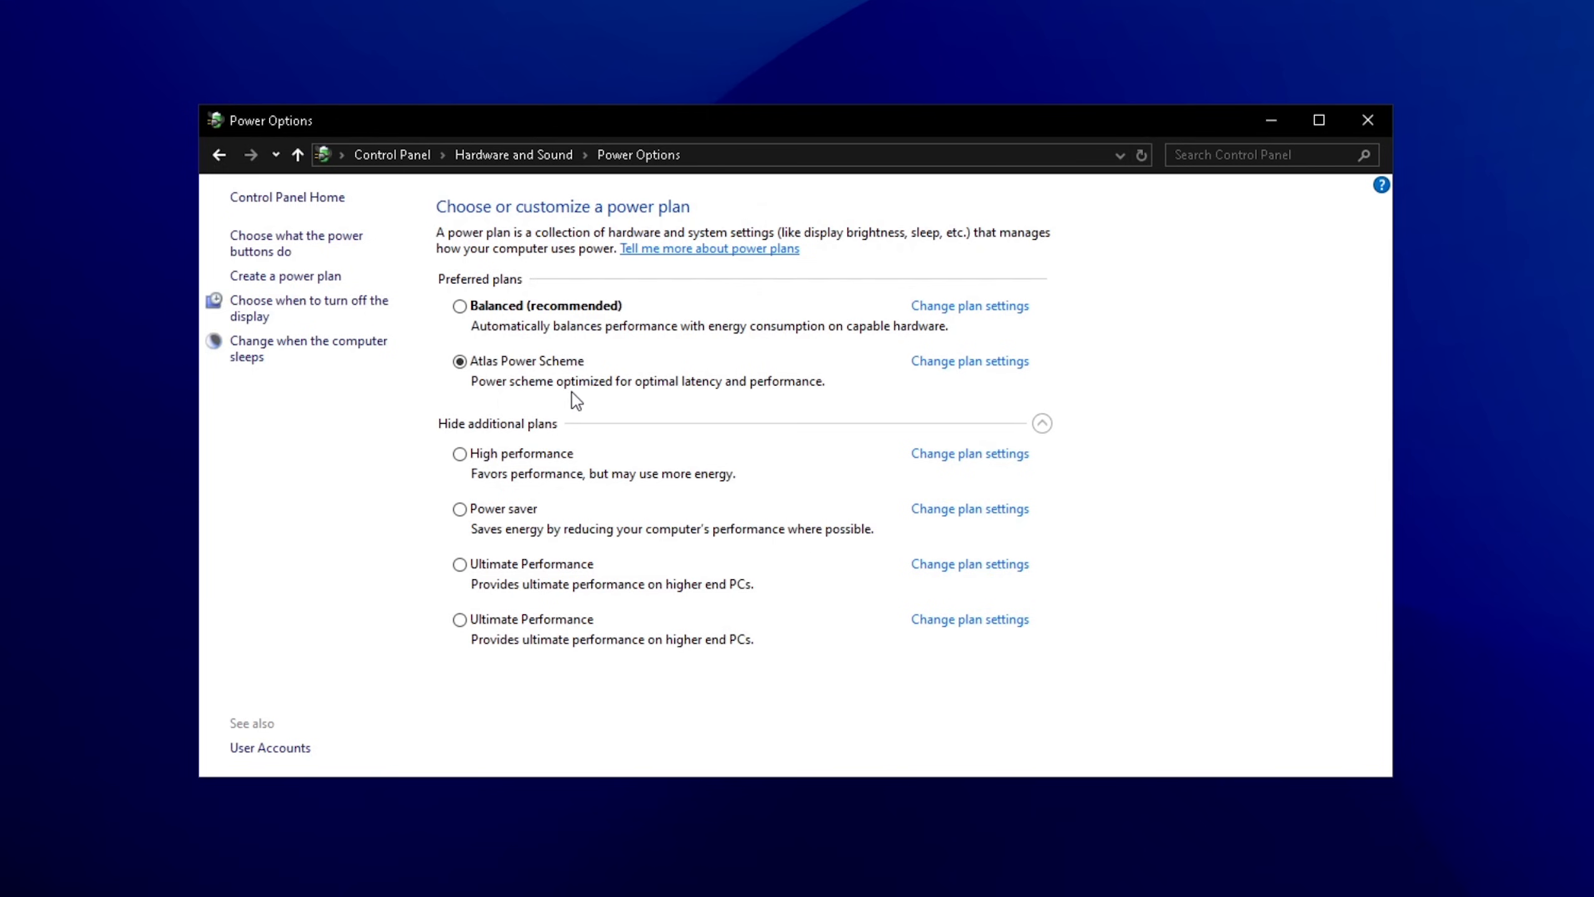
mouse_move(760, 416)
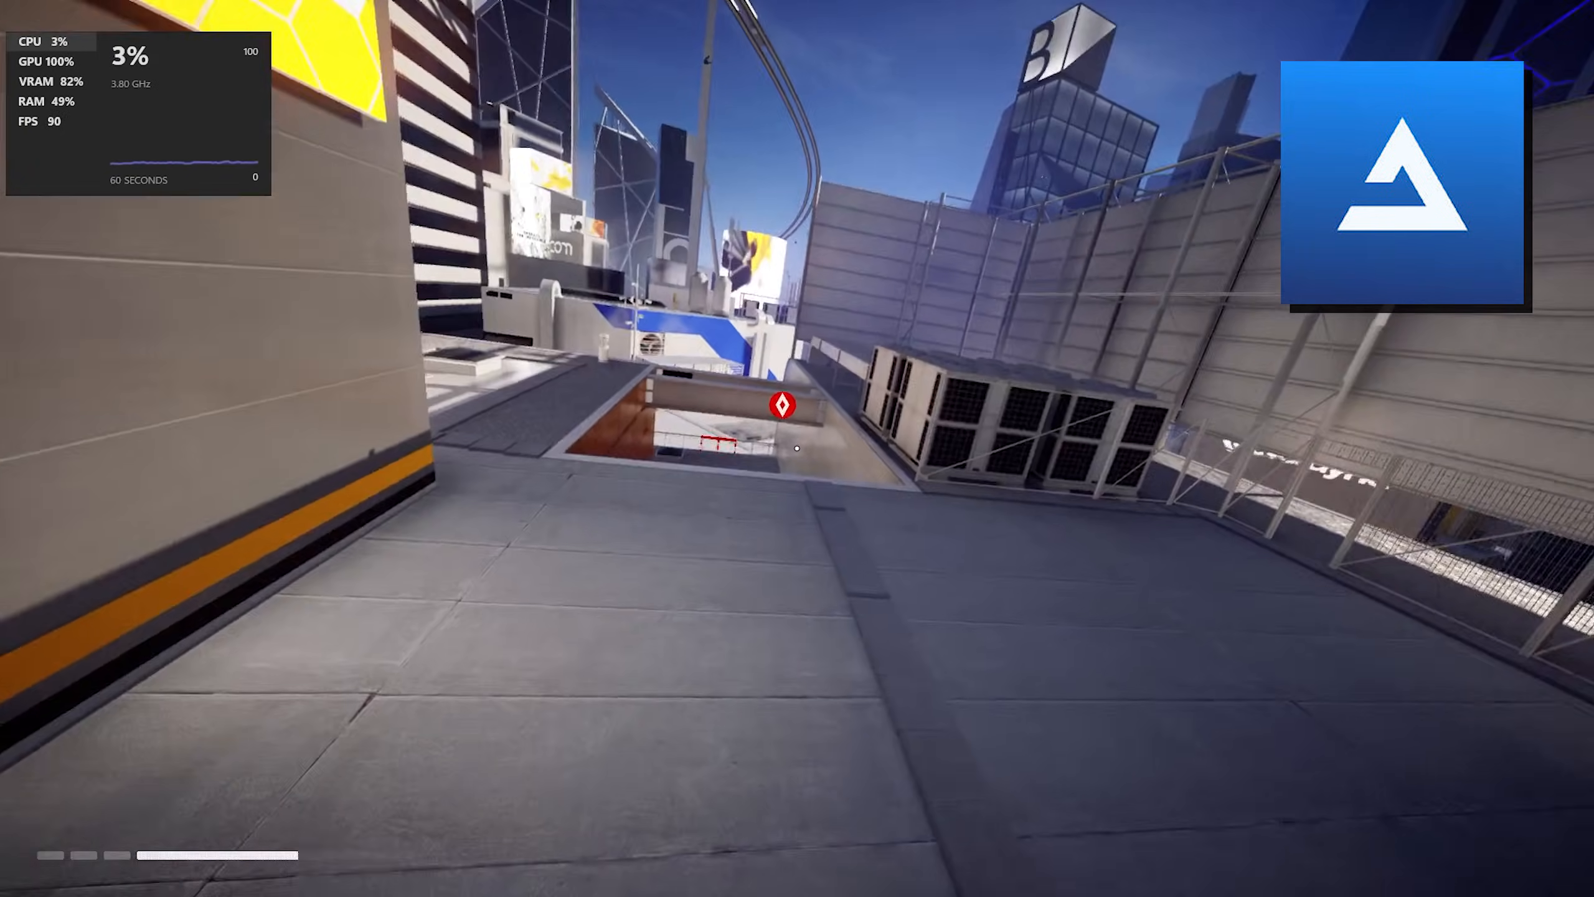
mouse_move(797, 449)
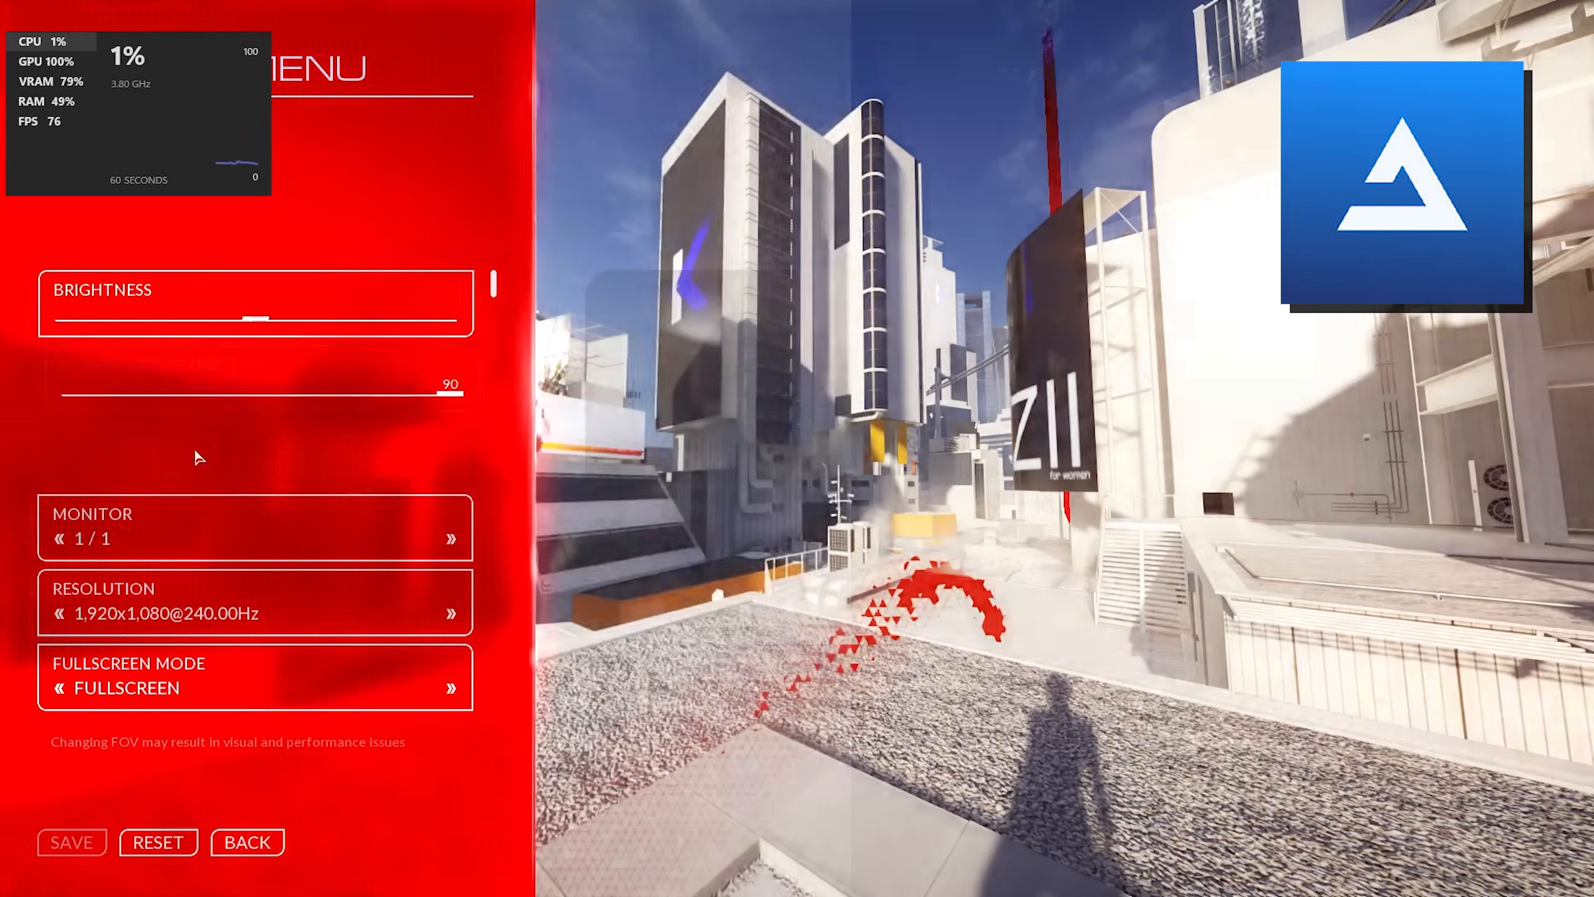
Scroll down through Mirror's Edge Catalyst video settings to review the graphics quality levels
scroll(down, 3)
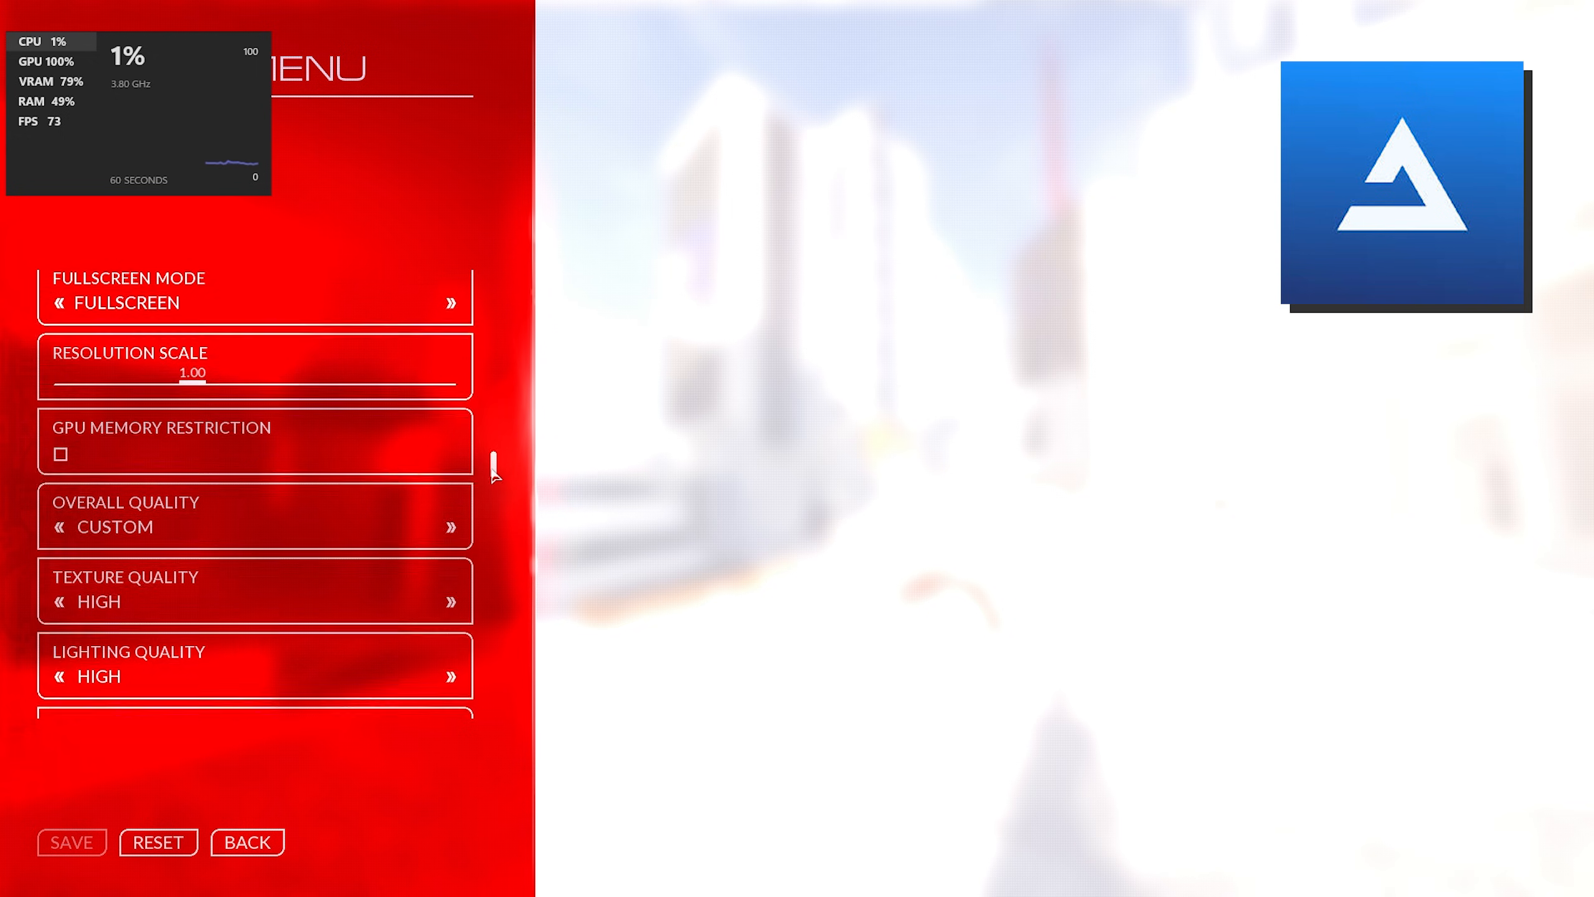
scroll(down, 3)
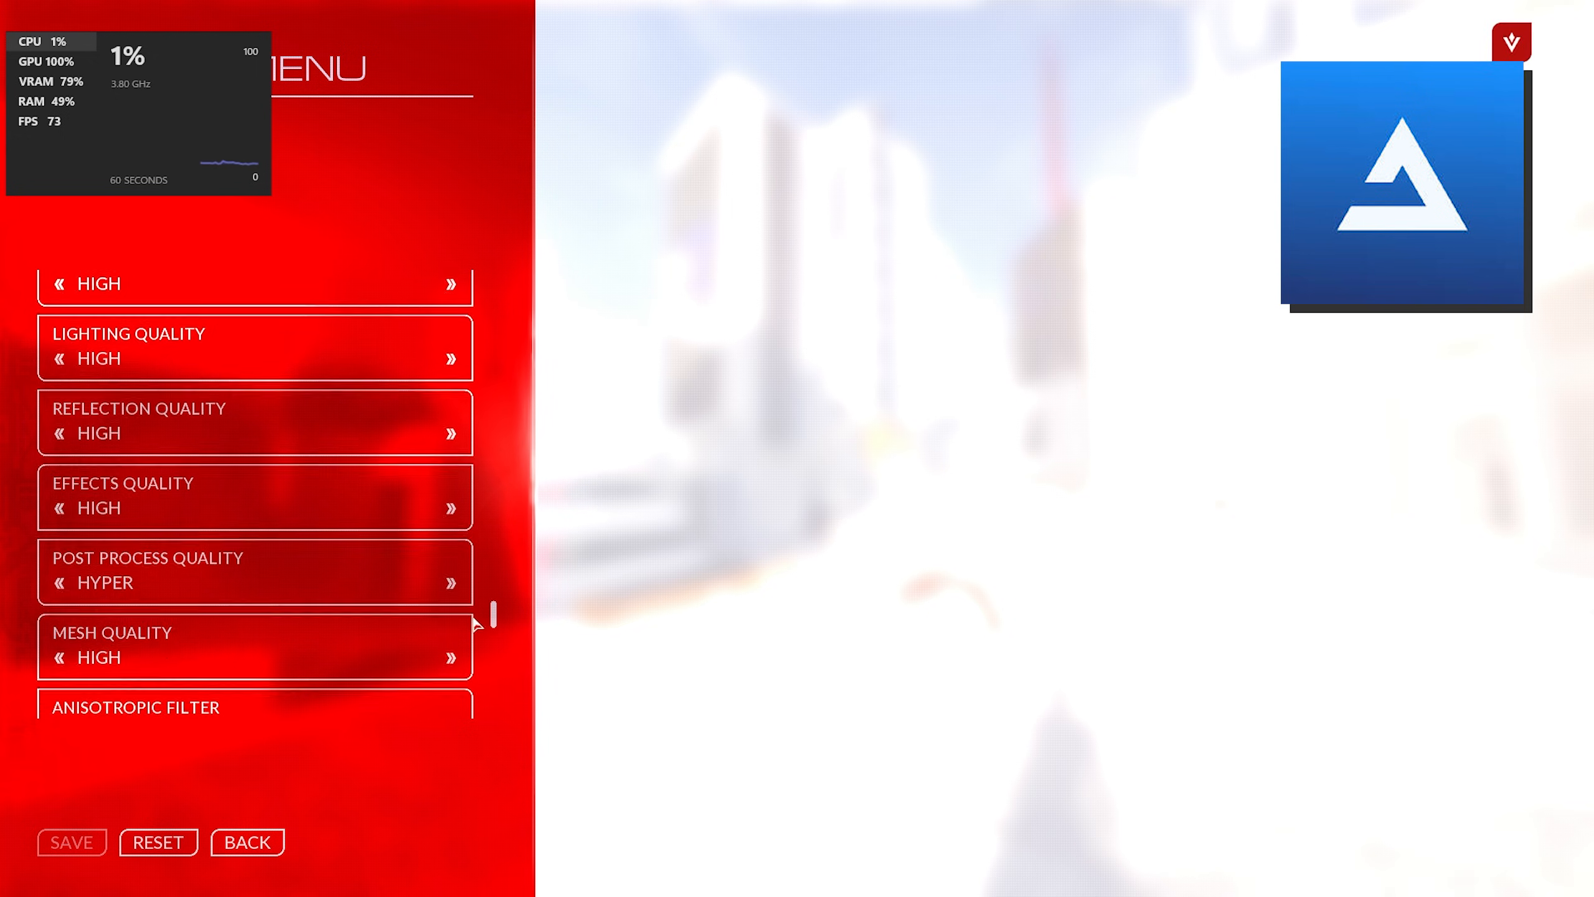
scroll(down, 3)
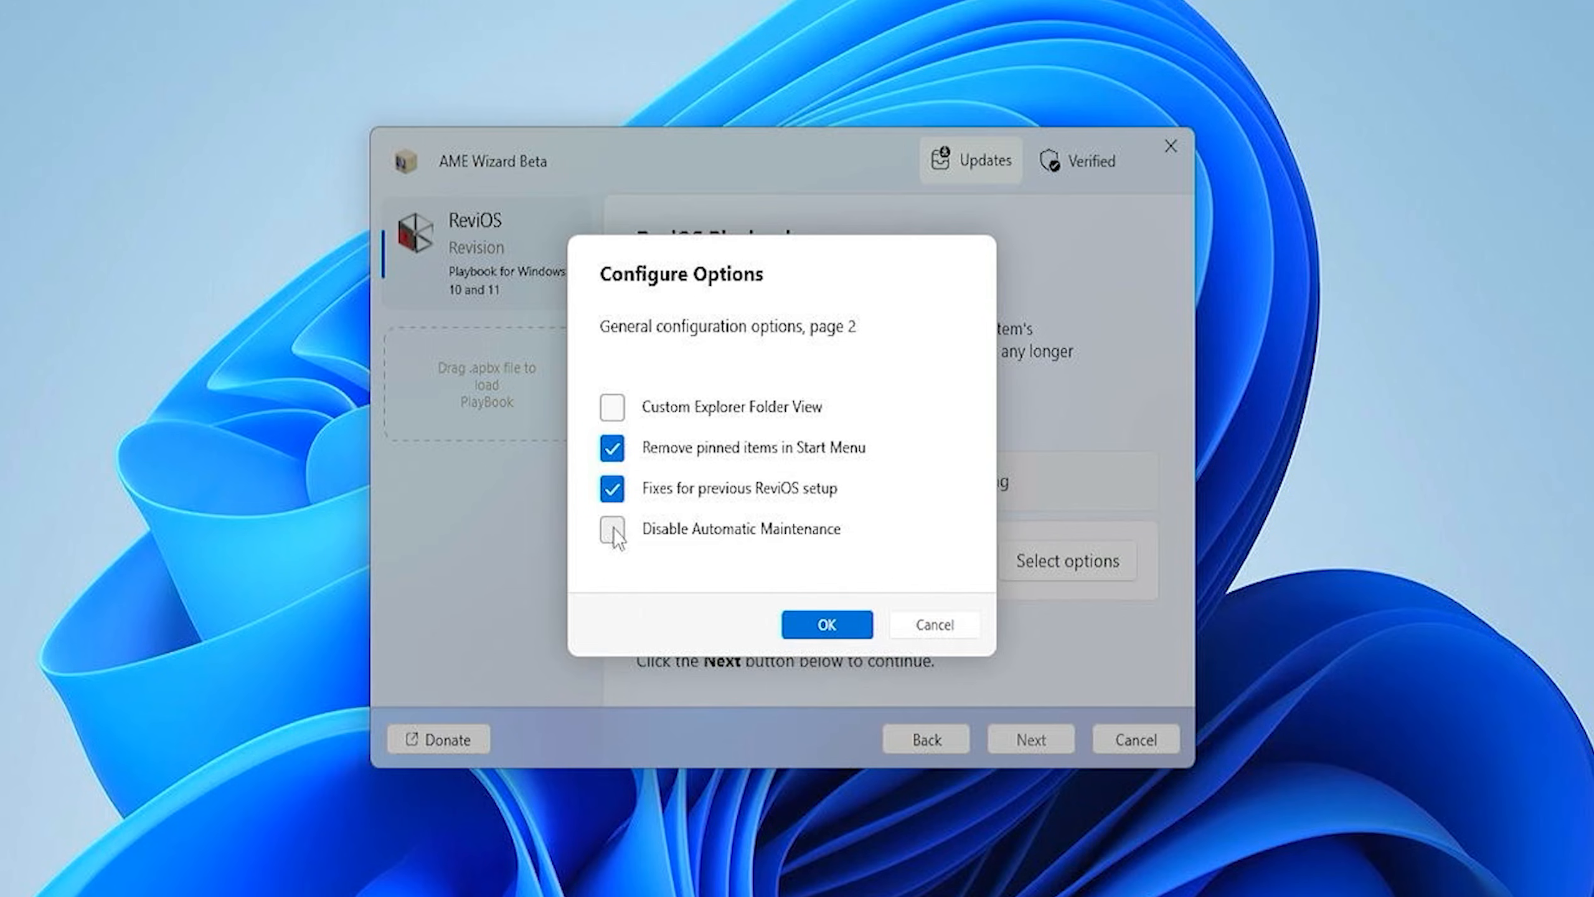
Tick Disable Automatic Maintenance, confirm the options and continue past the ReviOS Playbook summary
click(611, 529)
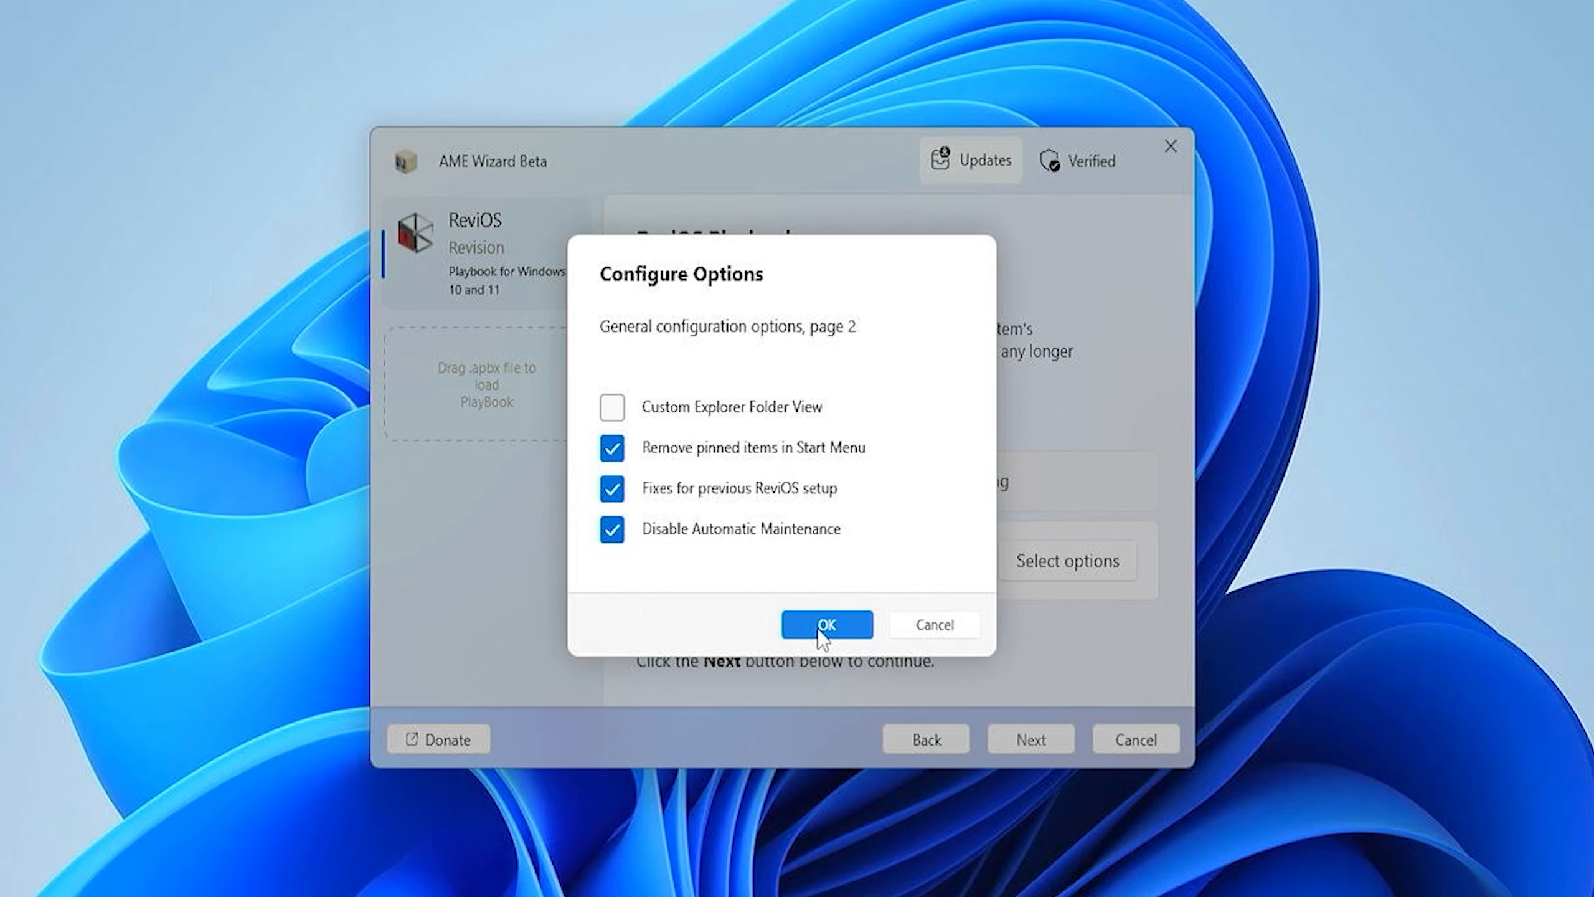
click(826, 624)
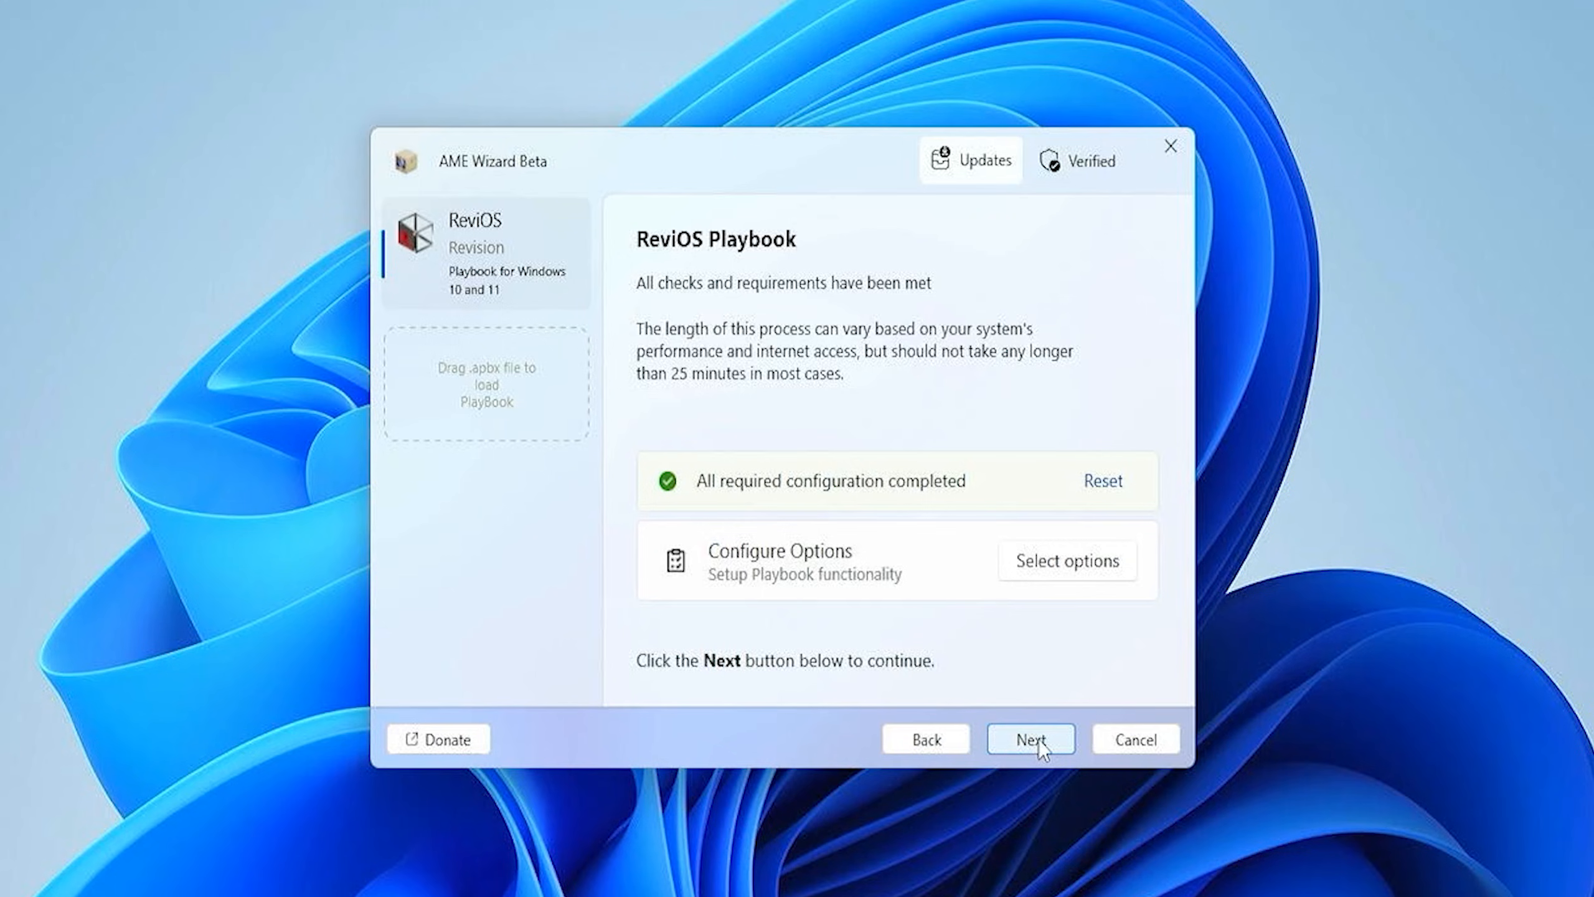
click(1028, 739)
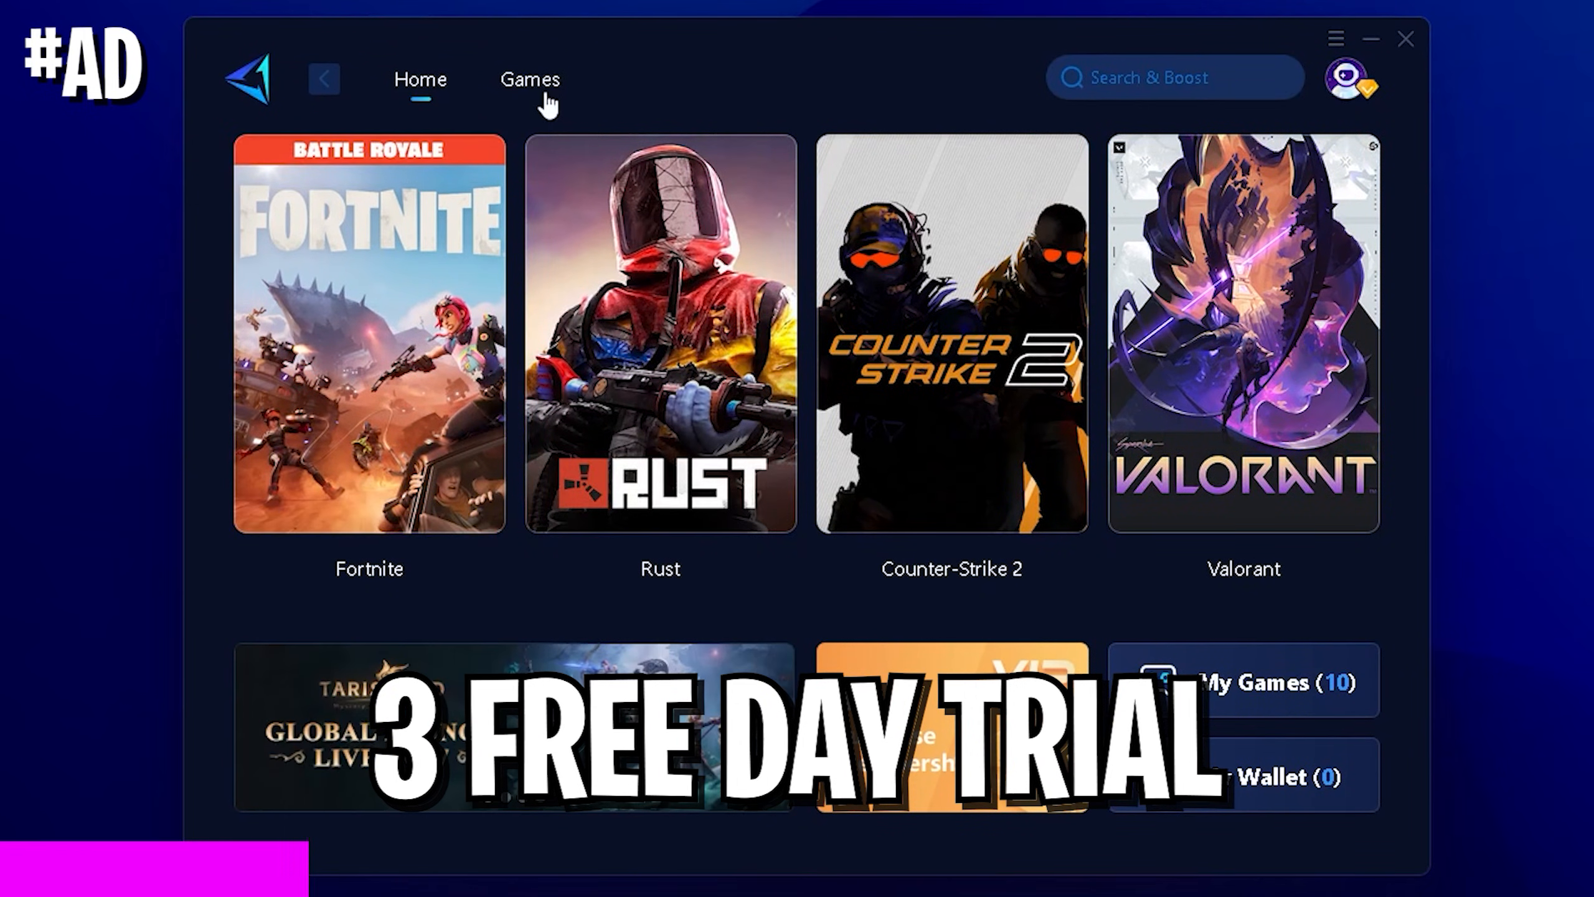
Start boosting Fortnite from the GearUP Booster Home page tile
click(528, 79)
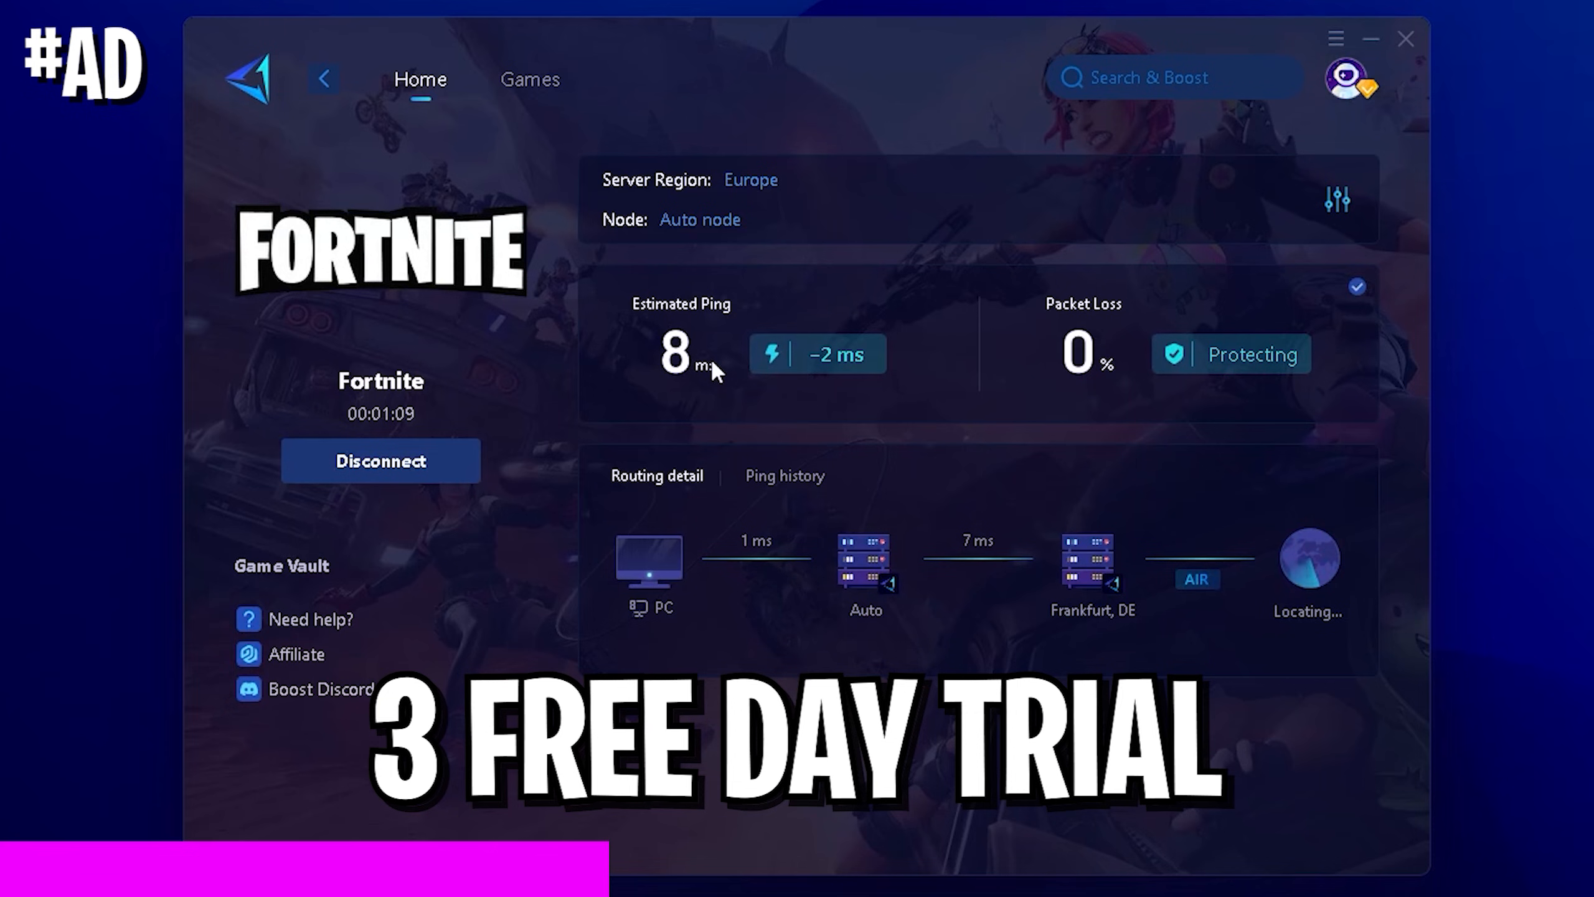
mouse_move(816, 353)
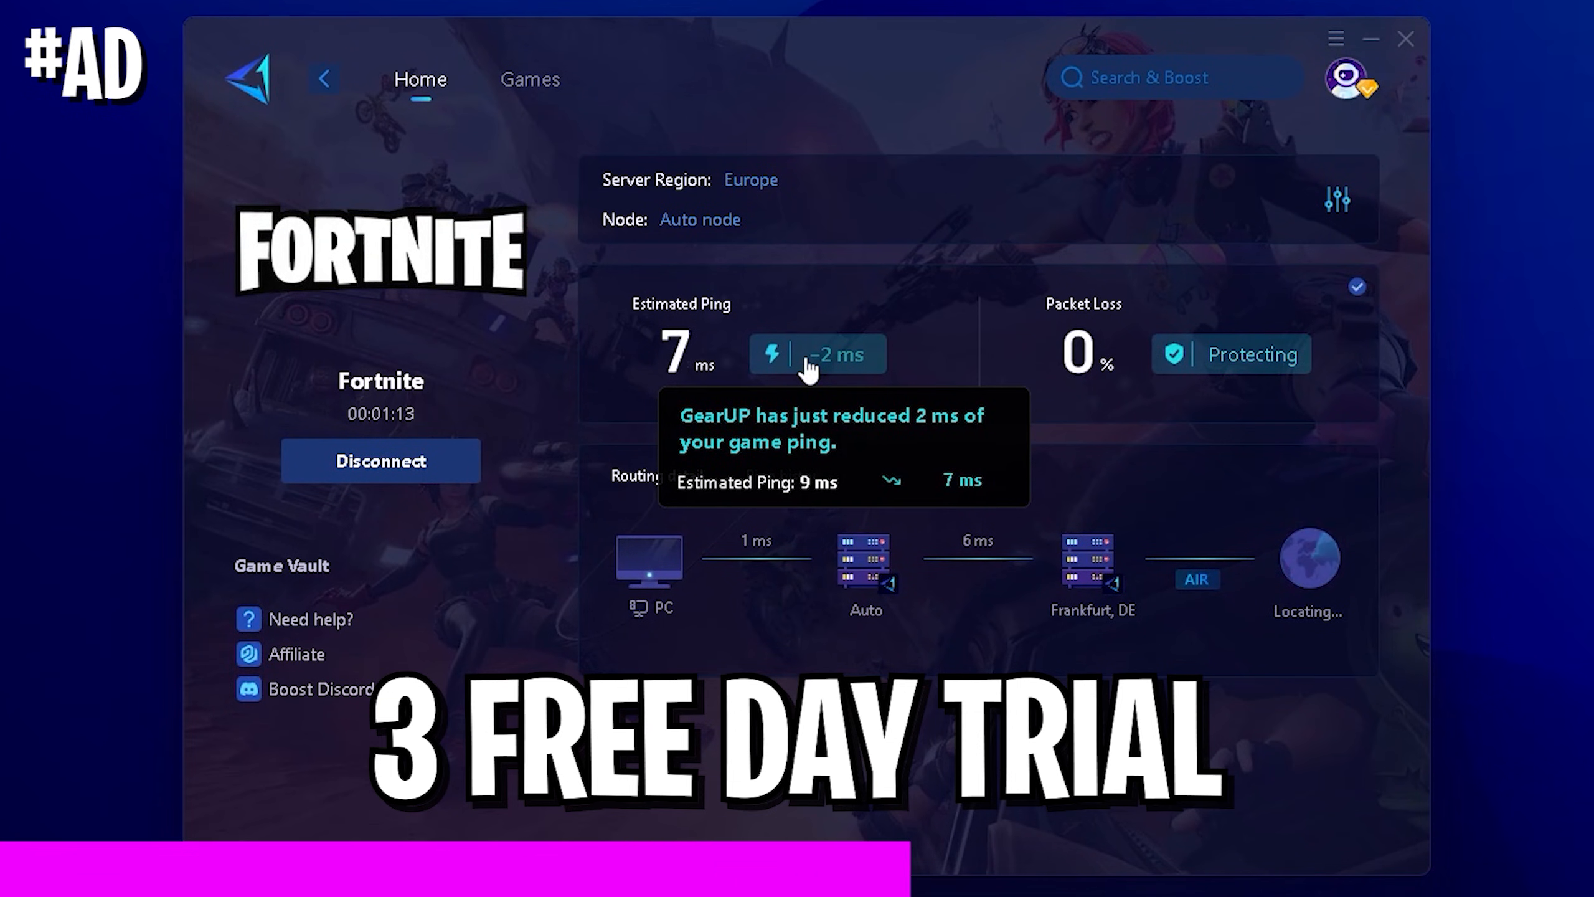
mouse_move(881, 400)
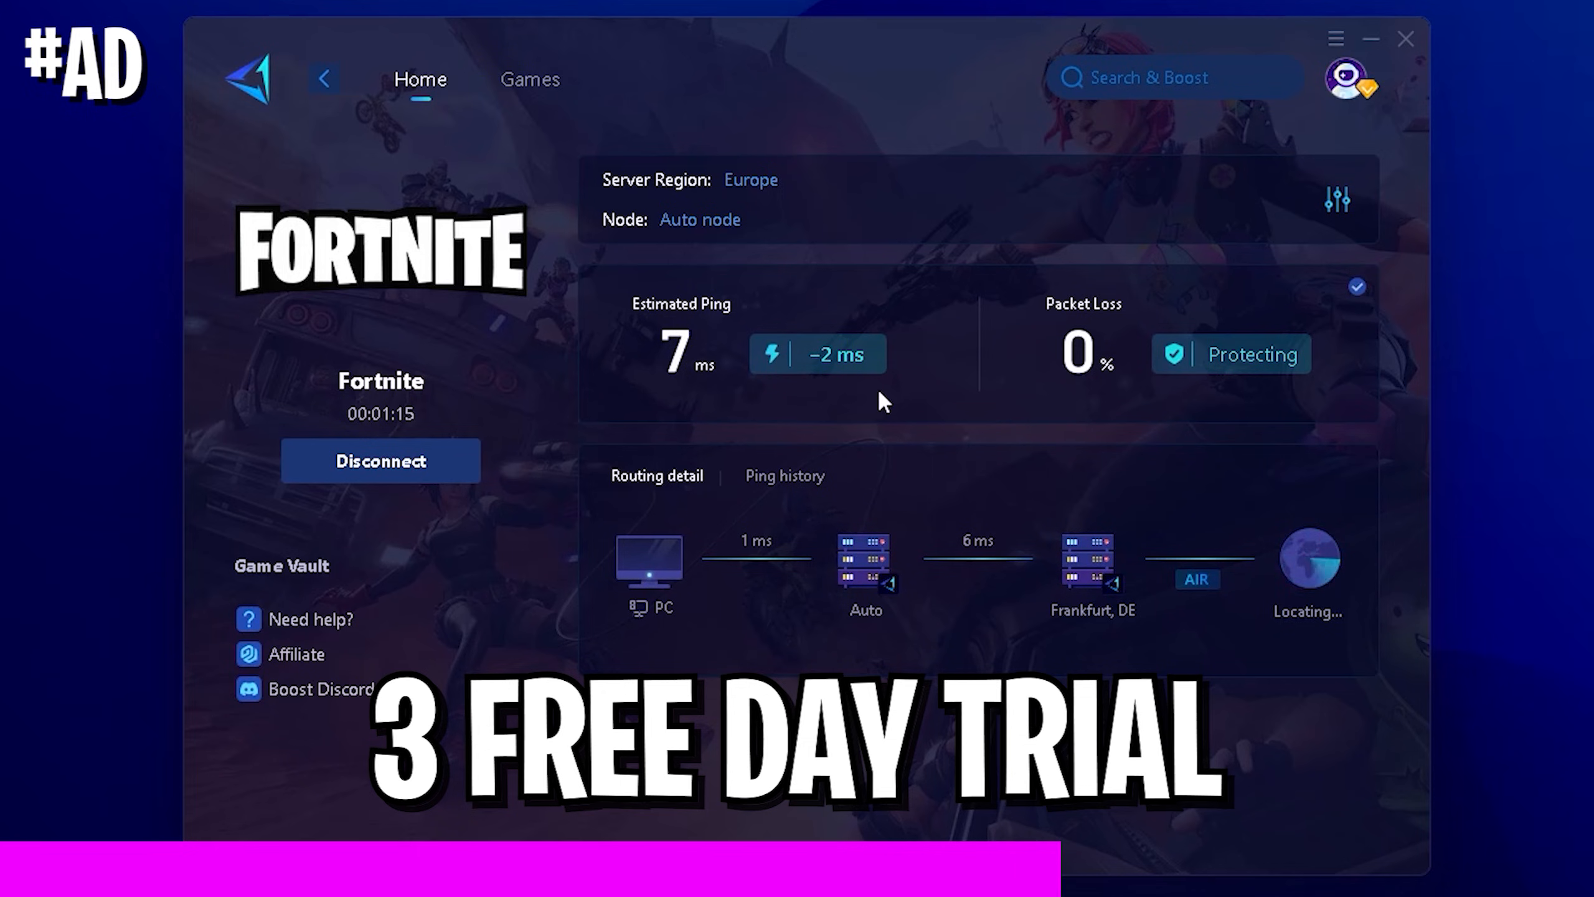
mouse_move(1252, 354)
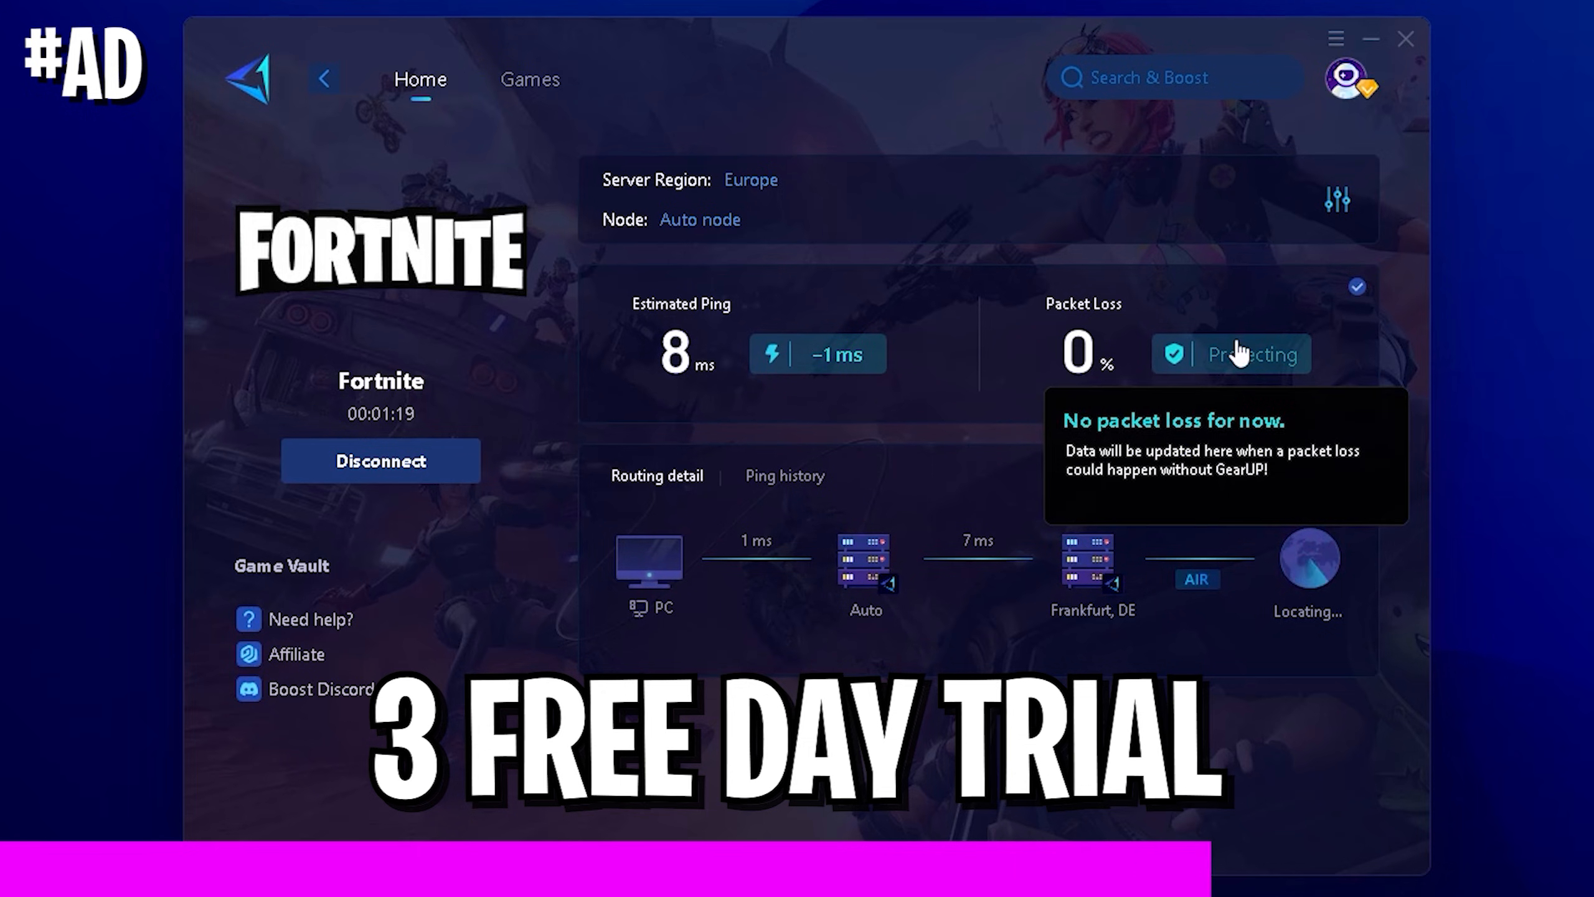